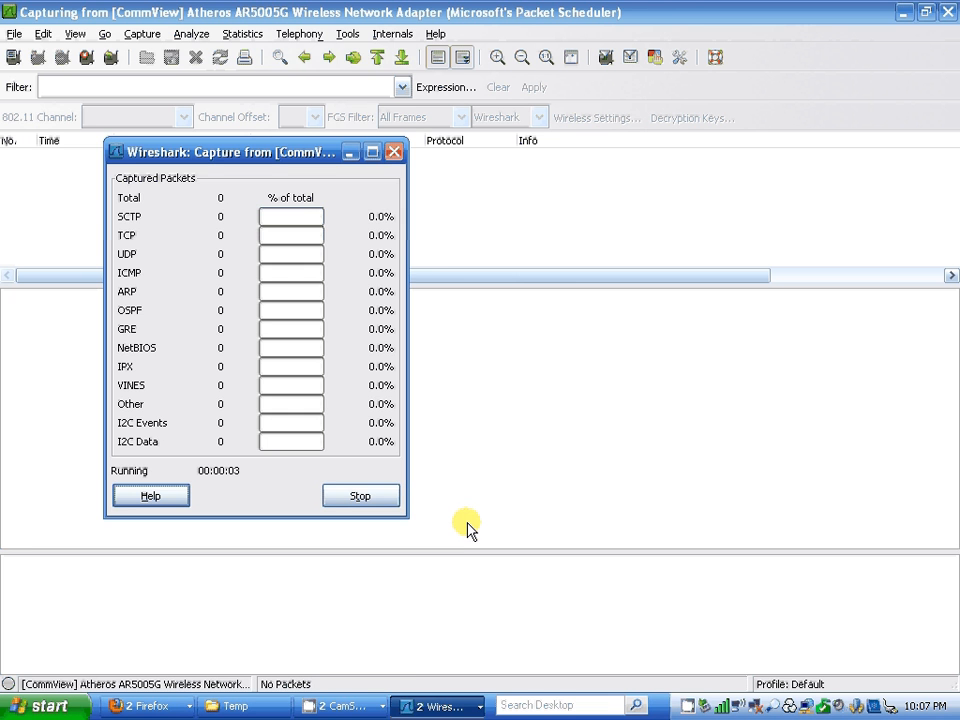
- Switch from the running capture to Firefox's login prompt for gaia.cs.umass.edu
{"action": "left_click", "coordinate": [360, 496]}
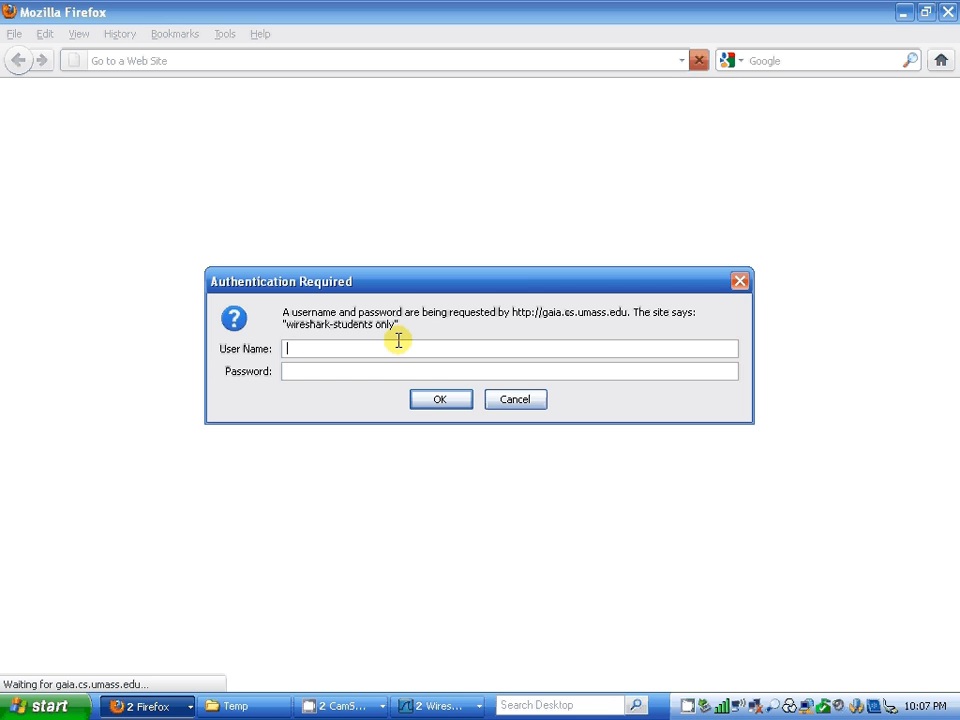
- Enter user name wireshark-students and a password in the Authentication Required dialog and submit
{"action": "type", "text": "wire-"}
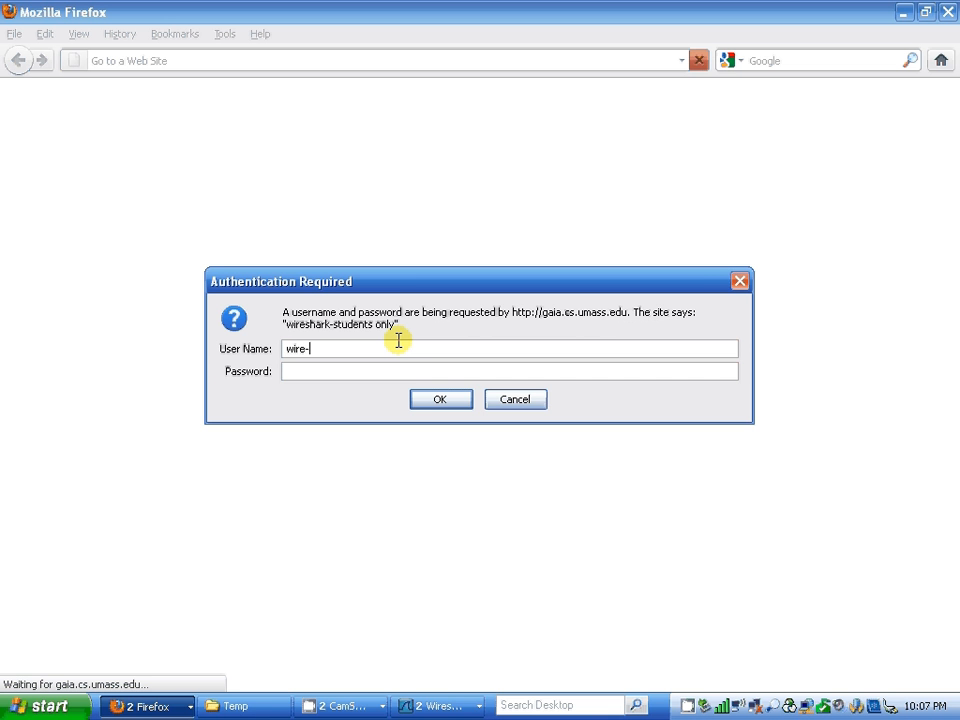
{"action": "type", "text": "shark"}
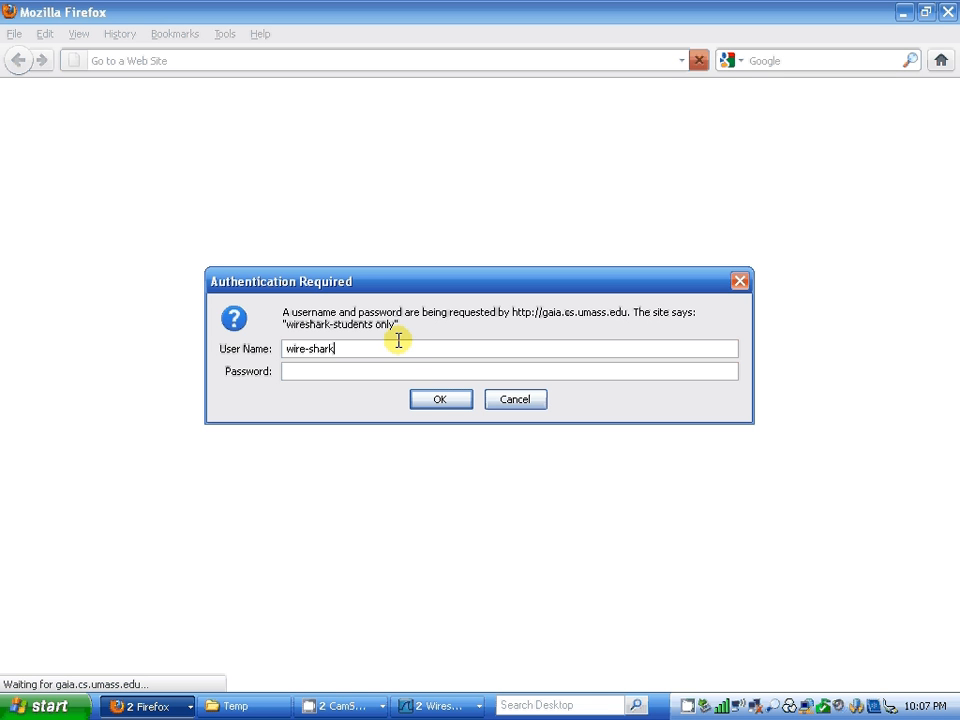
{"action": "key", "text": "BackSpace"}
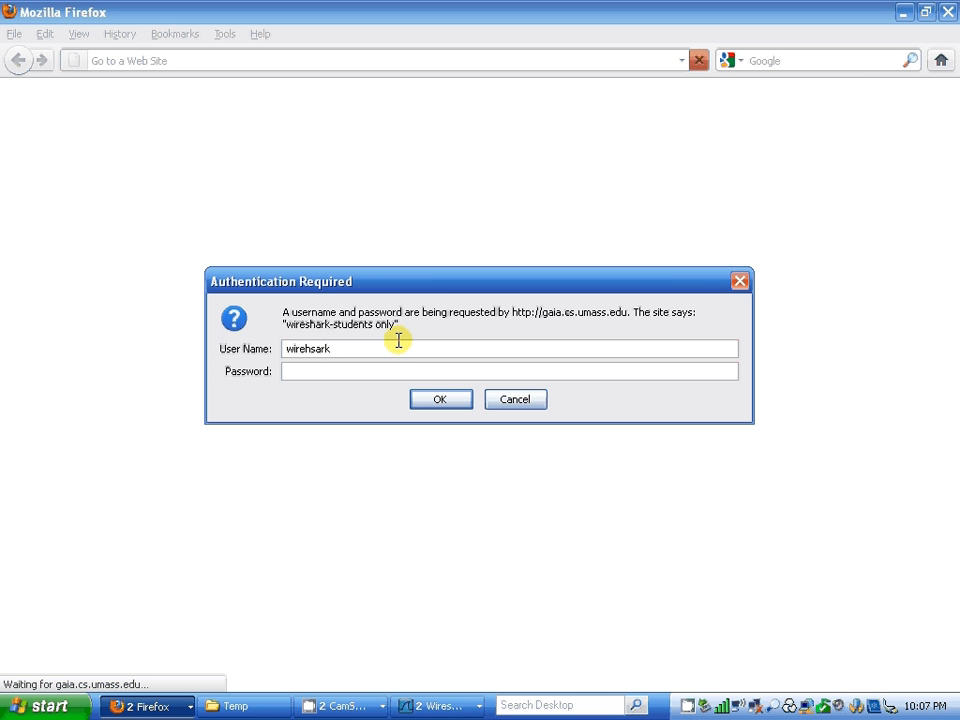
{"action": "type", "text": "-s"}
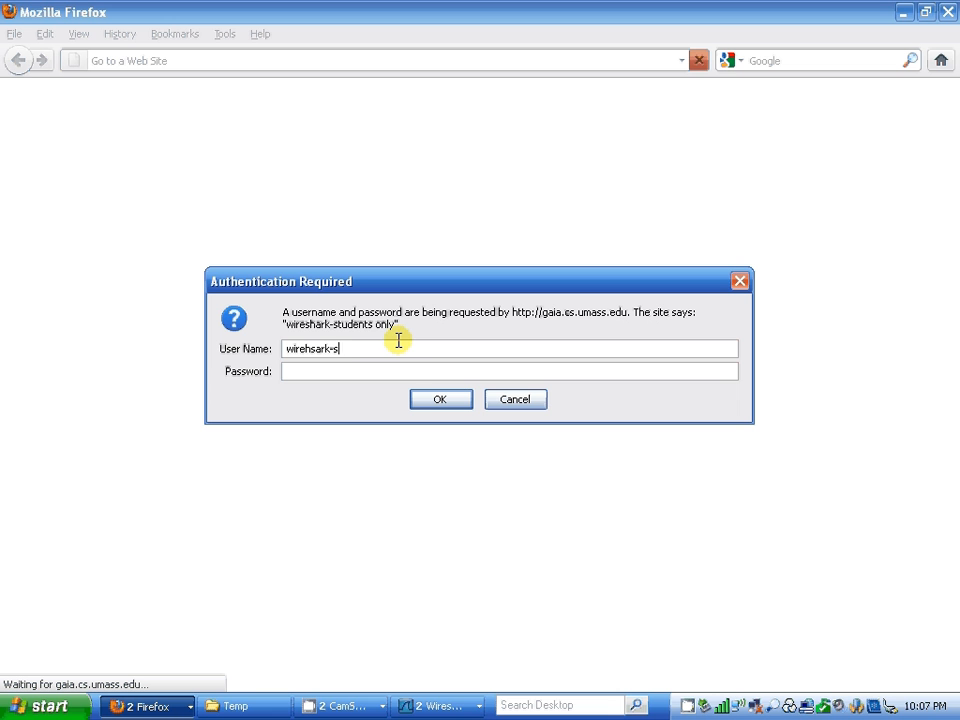
{"action": "type", "text": "tudents"}
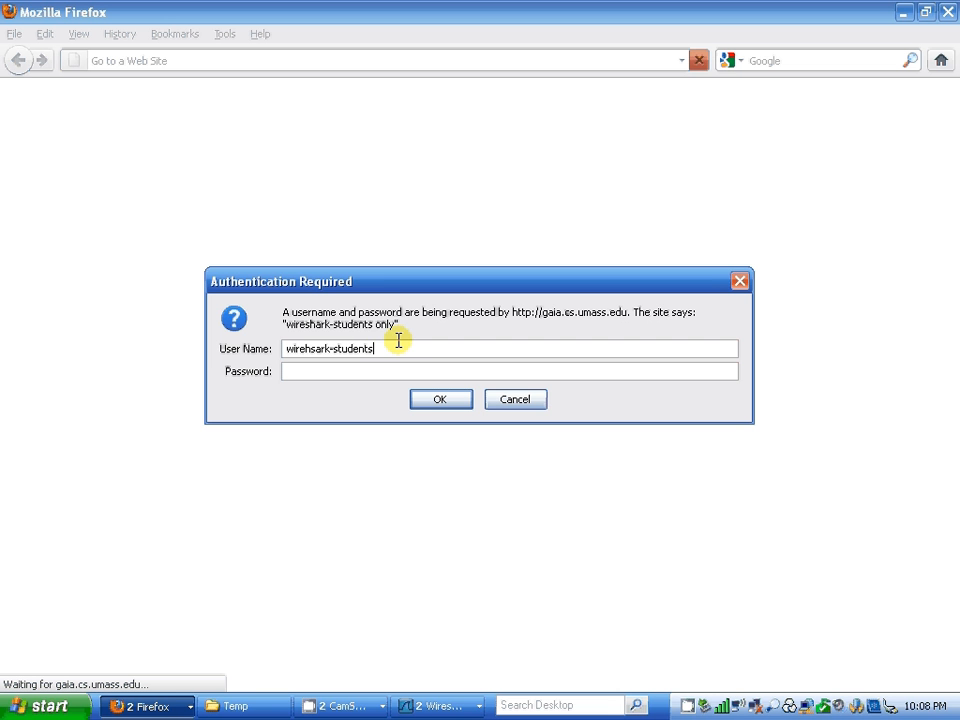
{"action": "mouse_move", "coordinate": [386, 376]}
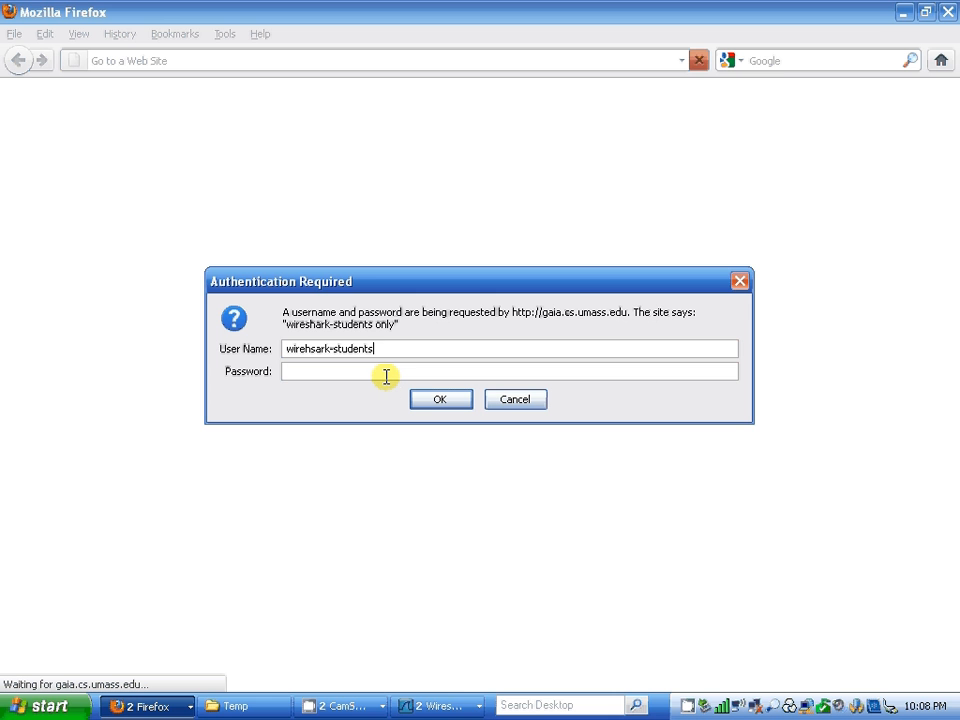
{"action": "type", "text": "•"}
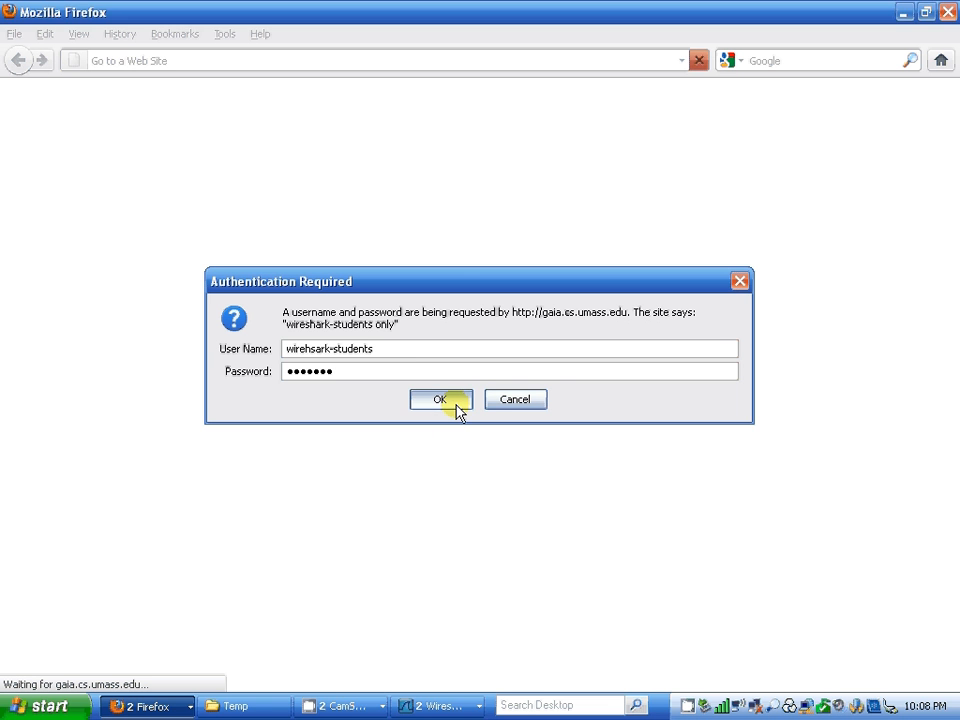
{"action": "left_click", "coordinate": [440, 400]}
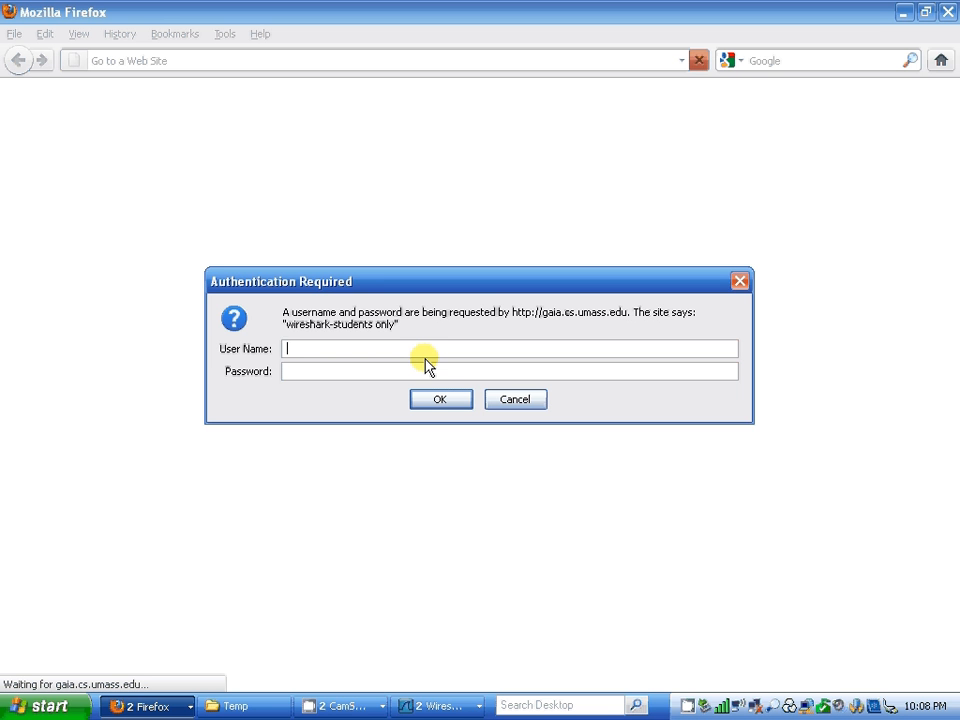
- Resubmit wireshark-students with the password to reach the protected congratulations page
{"action": "type", "text": "wireshark"}
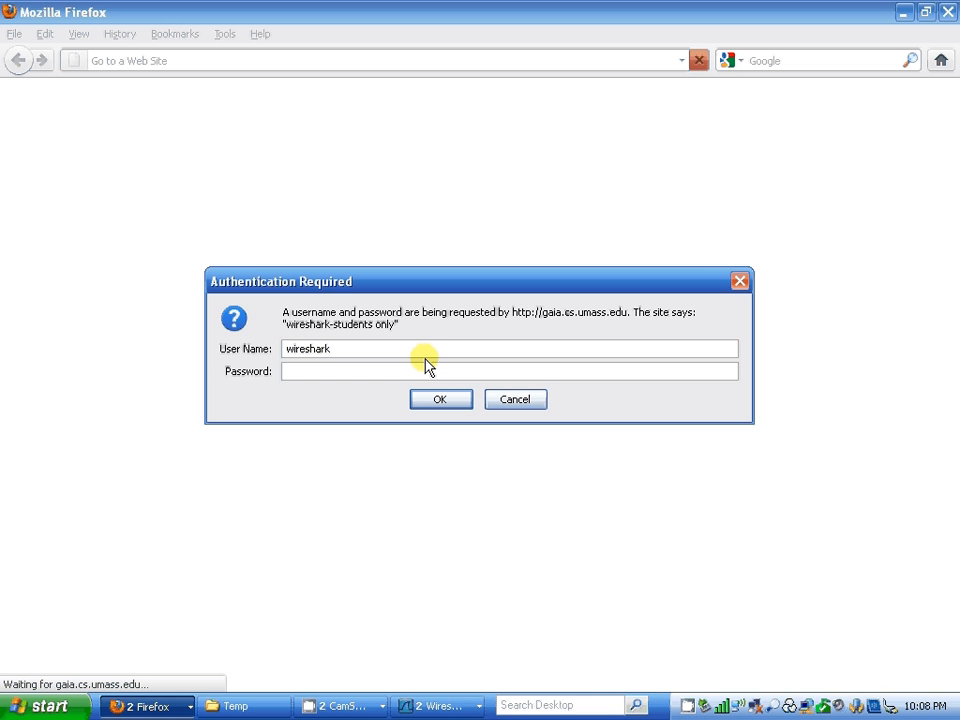
{"action": "left_click", "coordinate": [340, 348]}
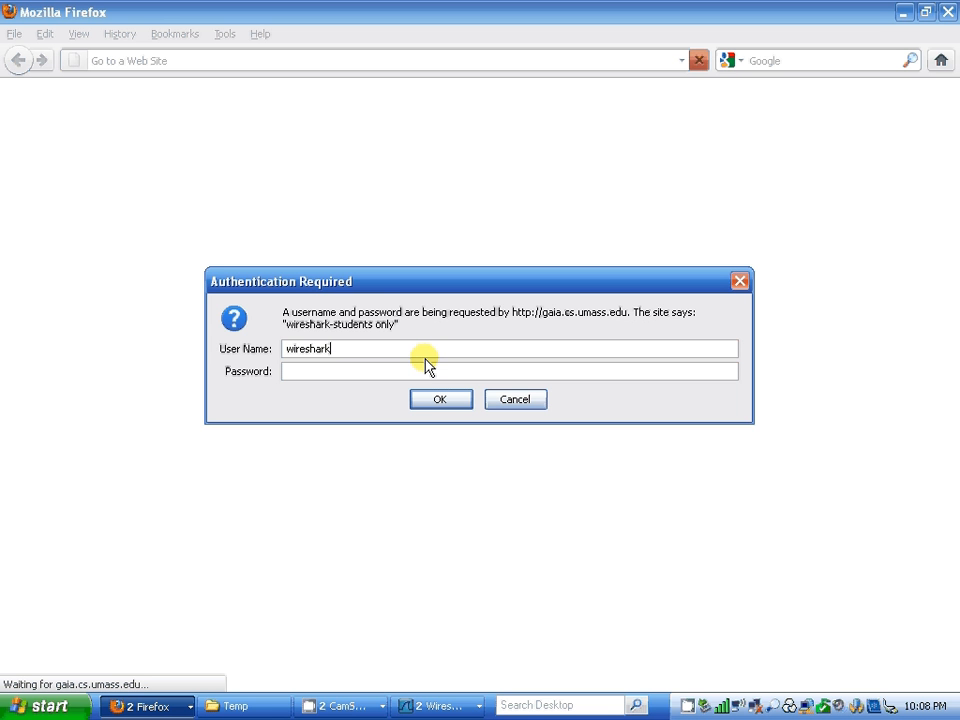
{"action": "type", "text": "-"}
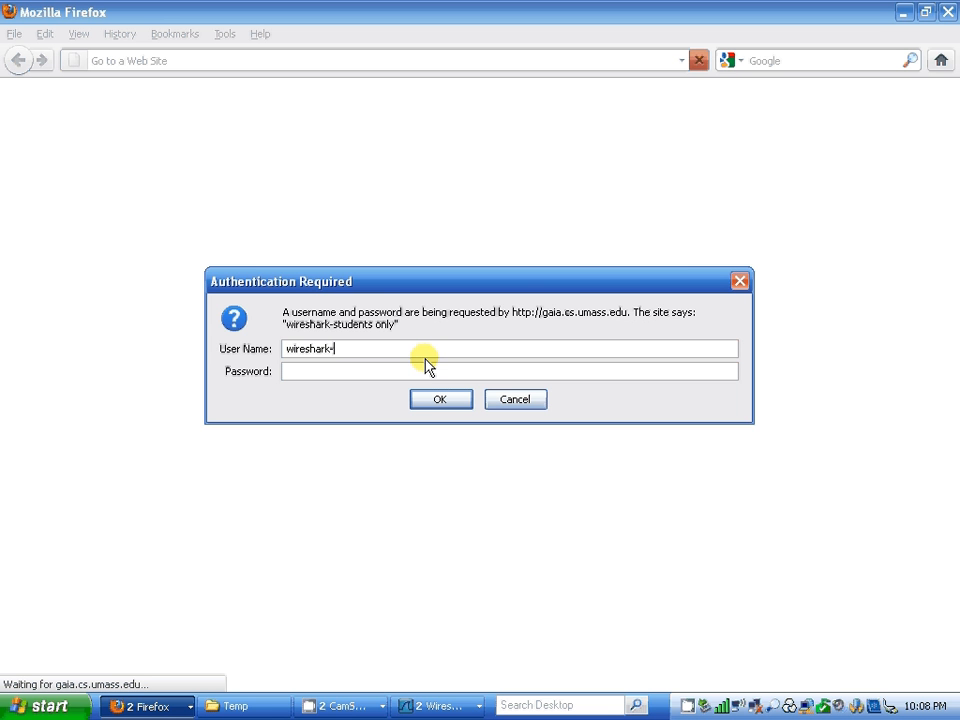
{"action": "type", "text": "stude"}
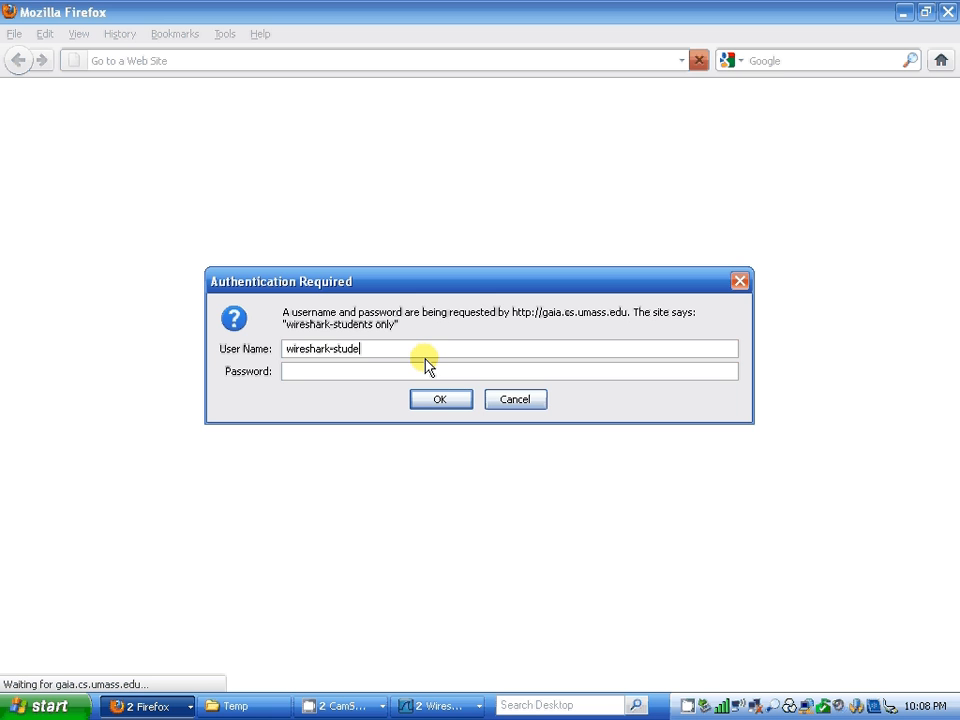
{"action": "type", "text": "nts"}
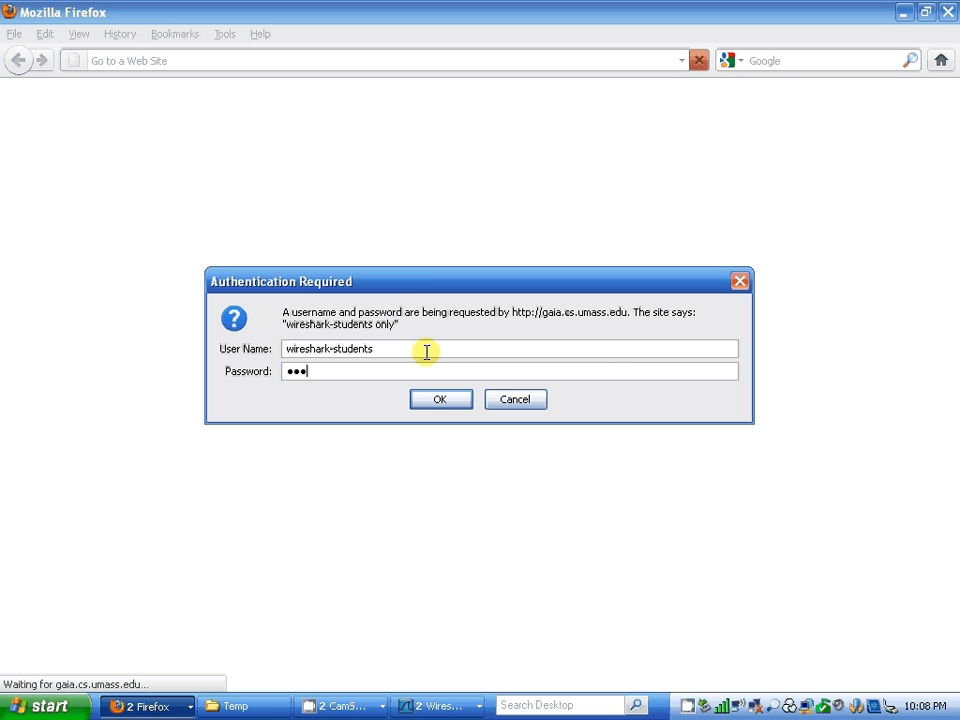
{"action": "type", "text": "••••"}
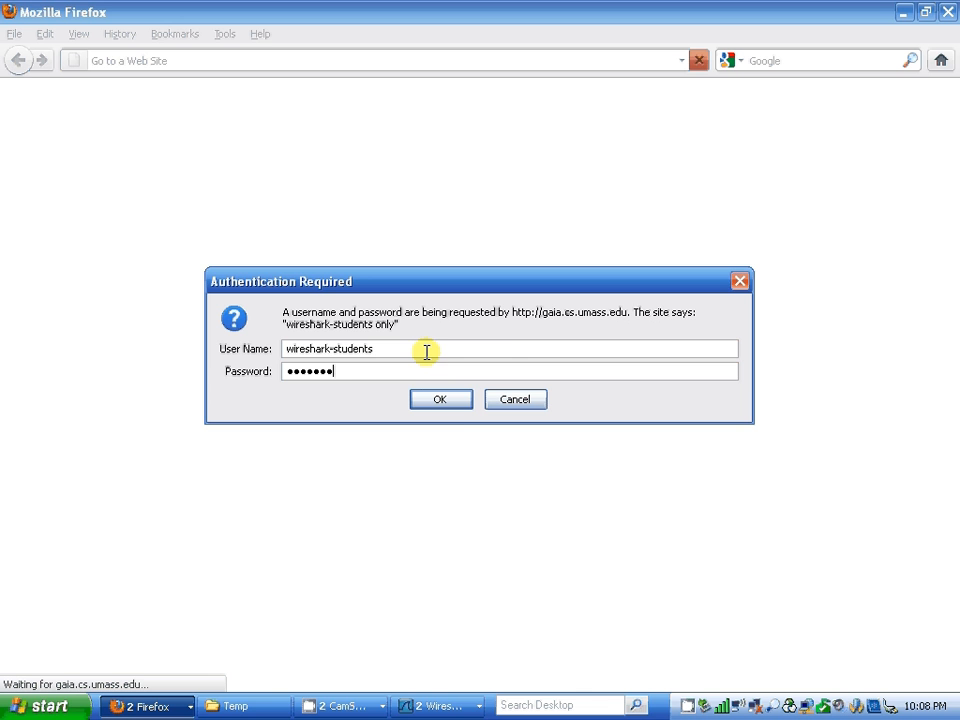
{"action": "left_click", "coordinate": [440, 400]}
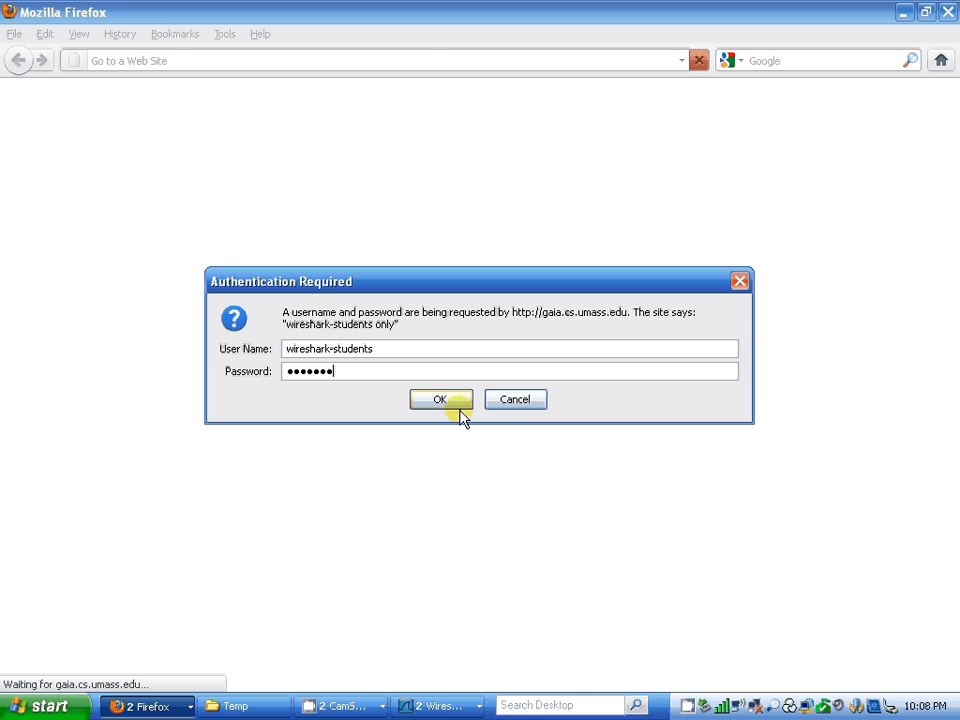
{"action": "left_click", "coordinate": [440, 400]}
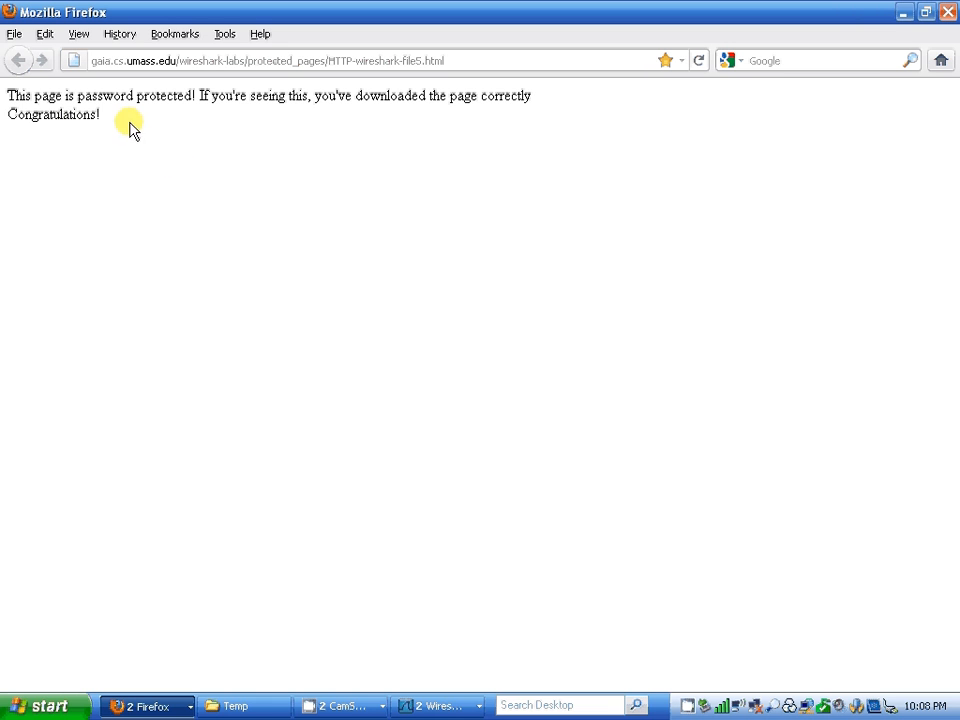
{"action": "mouse_move", "coordinate": [410, 138]}
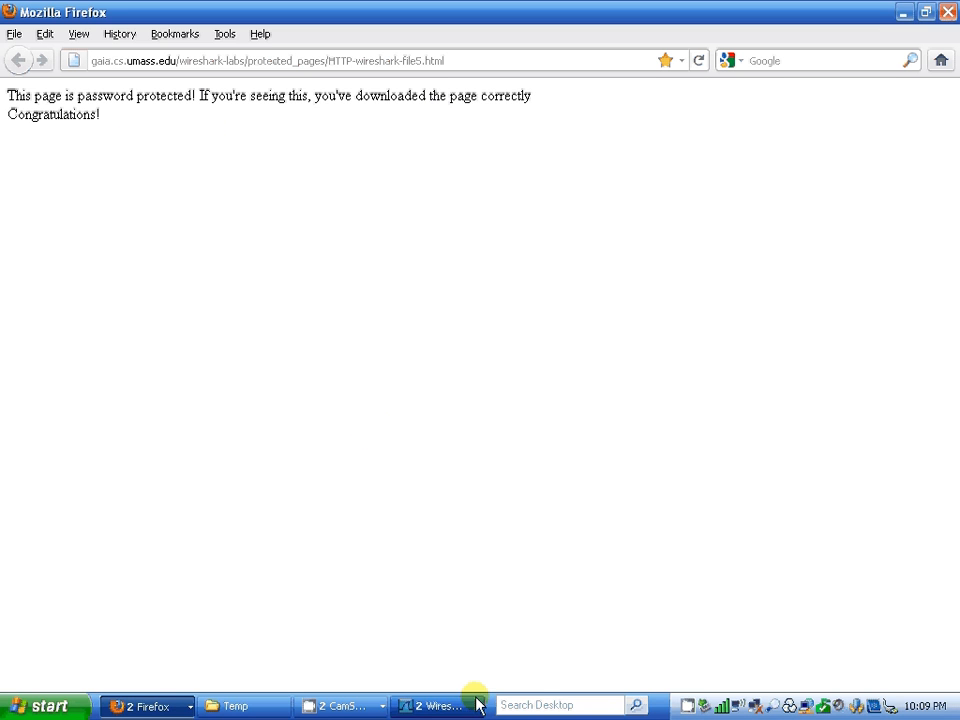
- Return from the loaded protected page to the live Wireshark capture
{"action": "left_click", "coordinate": [436, 704]}
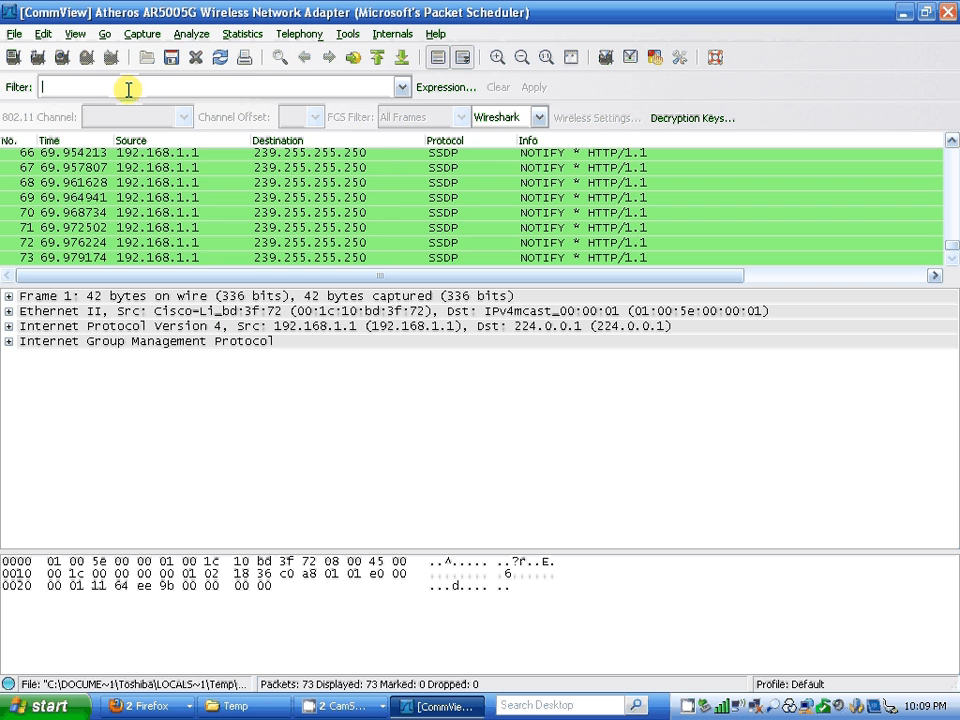
- Filter the capture to http and select packet 37, the GET for HTTP-wireshark-file5.html
{"action": "type", "text": "http"}
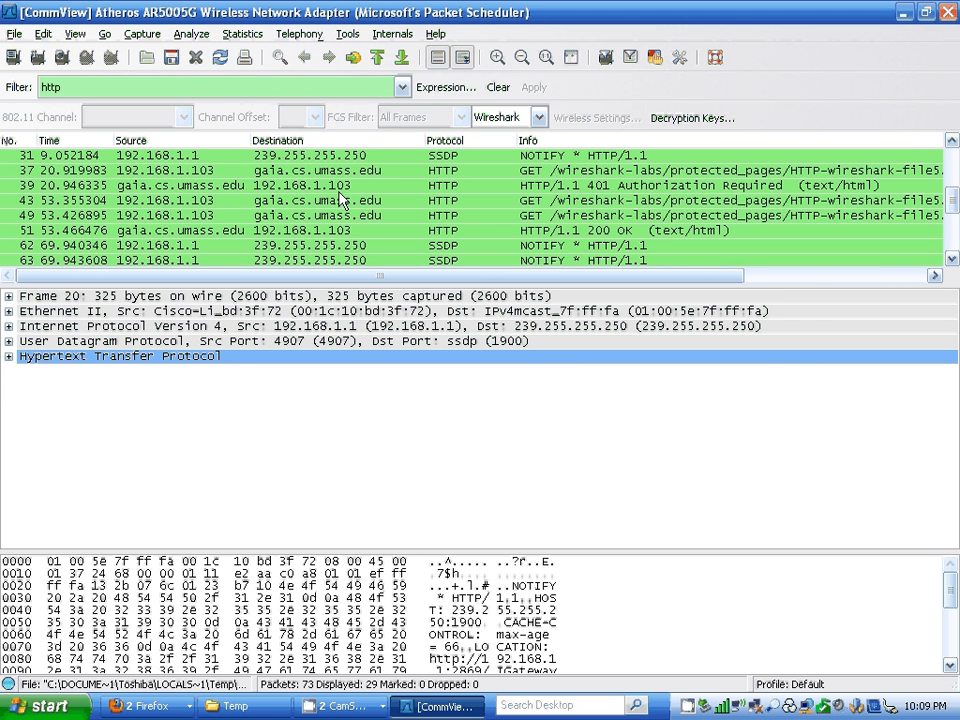
{"action": "mouse_move", "coordinate": [348, 190]}
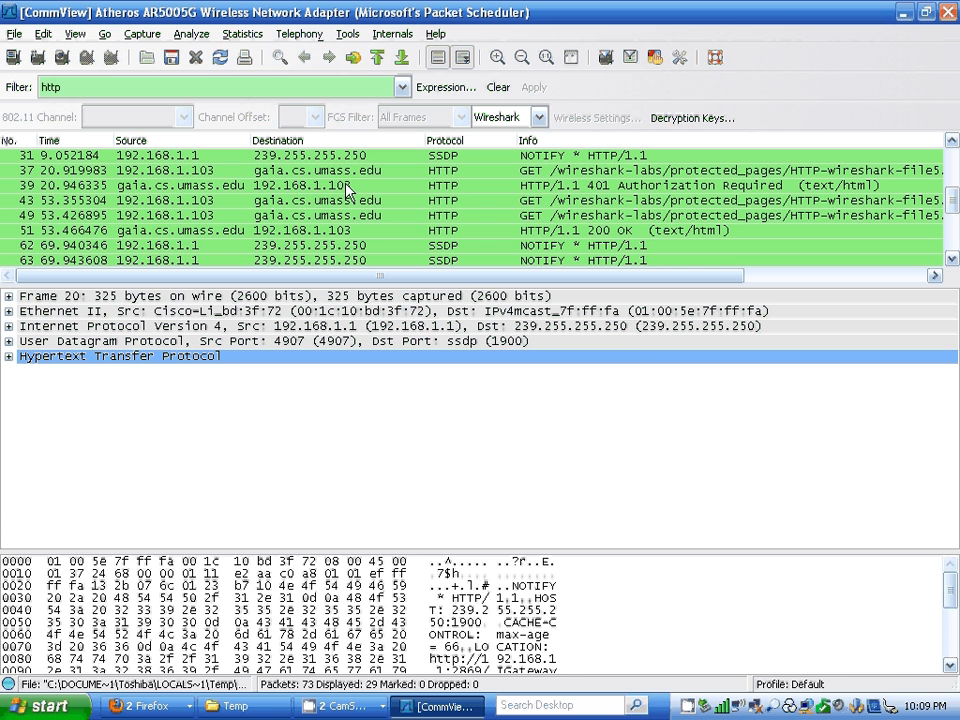
{"action": "mouse_move", "coordinate": [364, 180]}
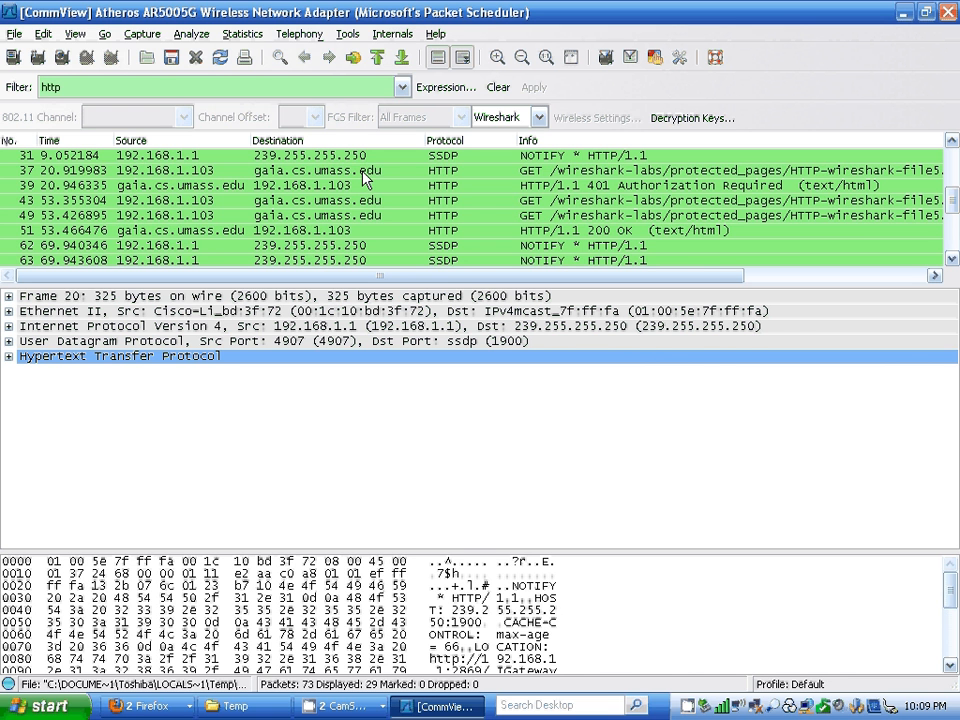
{"action": "left_click", "coordinate": [300, 170]}
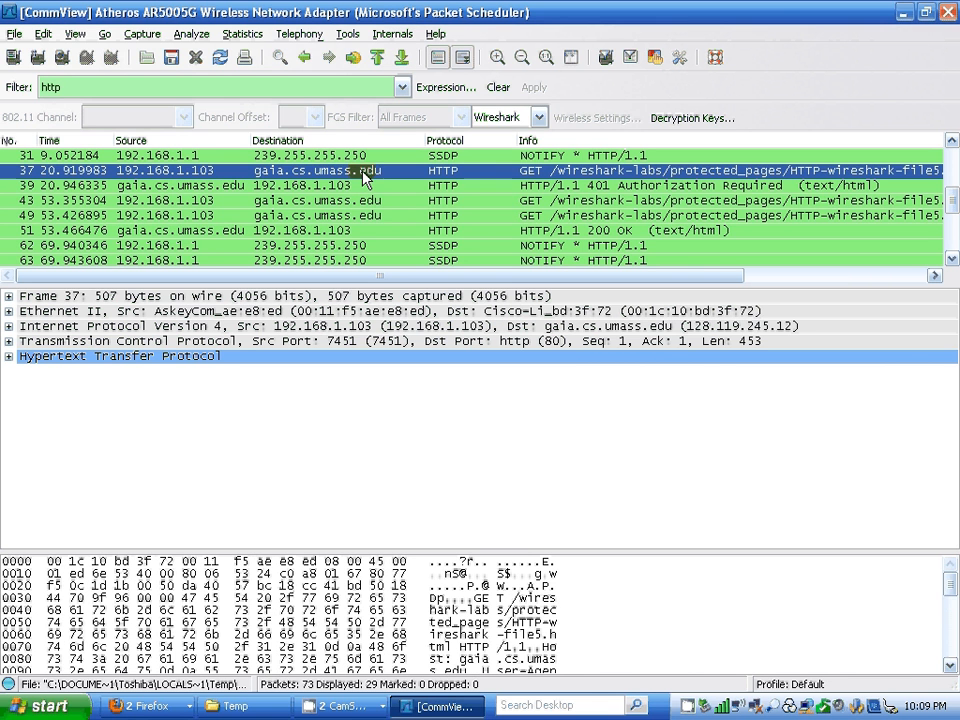
{"action": "mouse_move", "coordinate": [376, 180]}
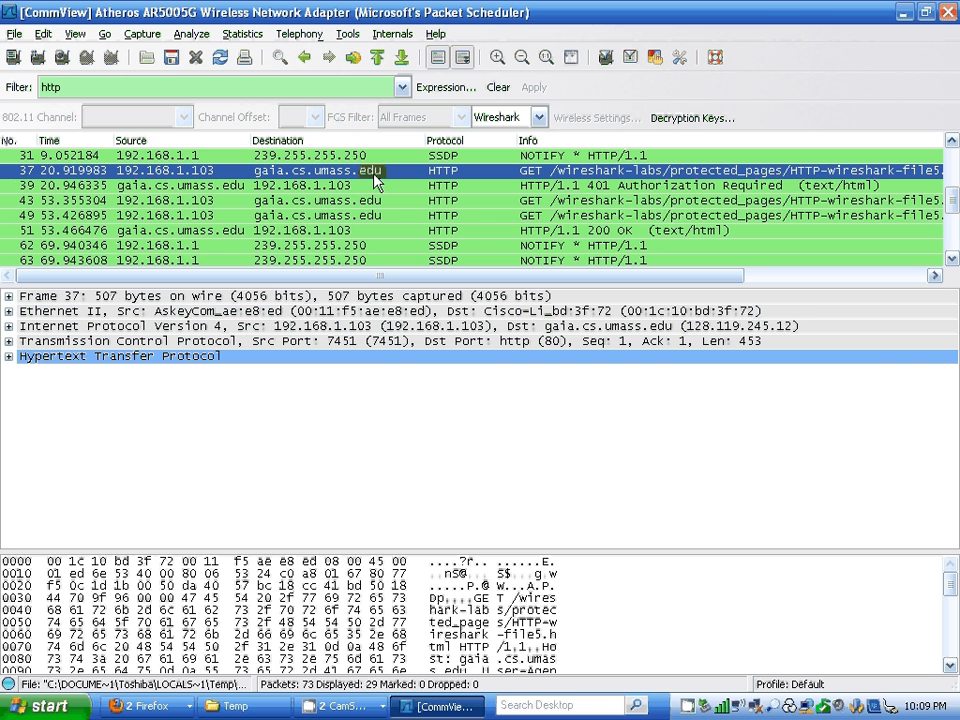
{"action": "mouse_move", "coordinate": [436, 144]}
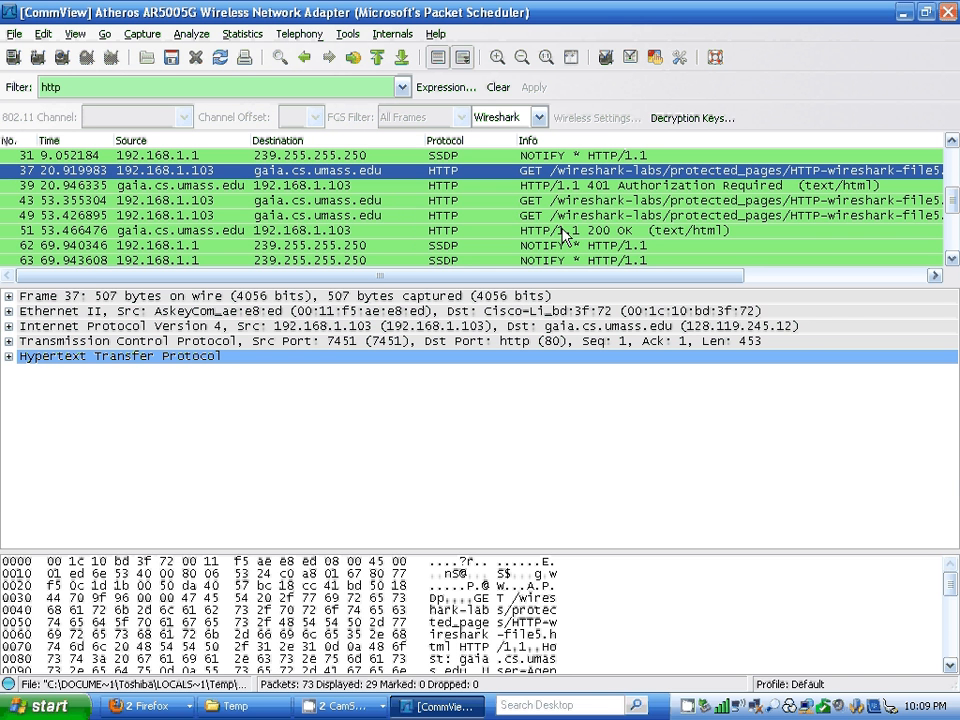
{"action": "mouse_move", "coordinate": [570, 236]}
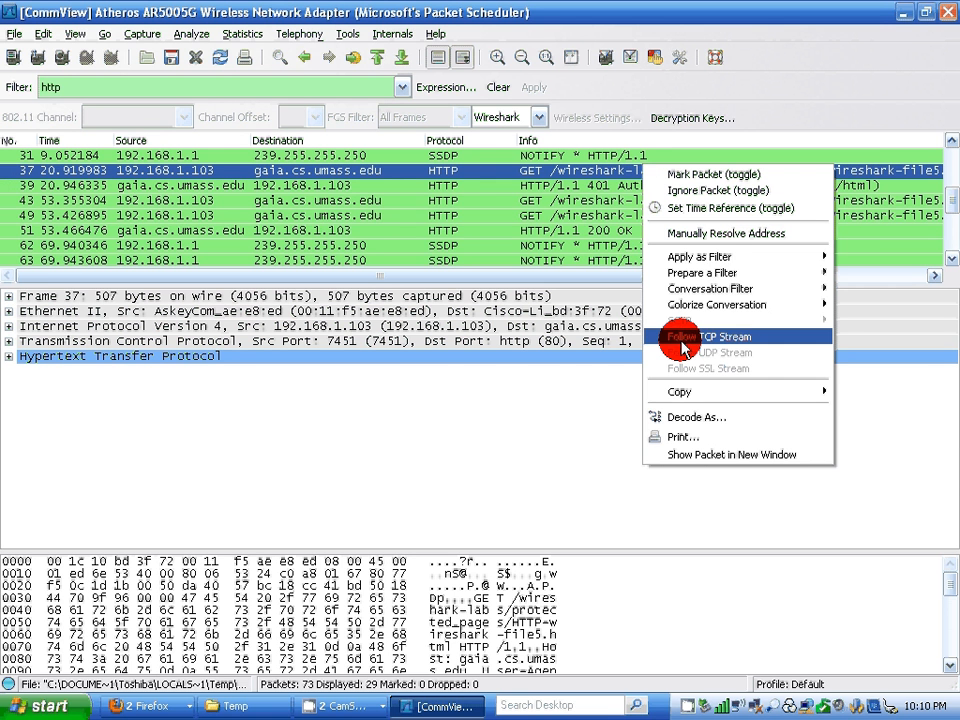
- Follow the TCP stream to see the resent GET's Basic Authorization header, then start Cain
{"action": "left_click", "coordinate": [724, 336]}
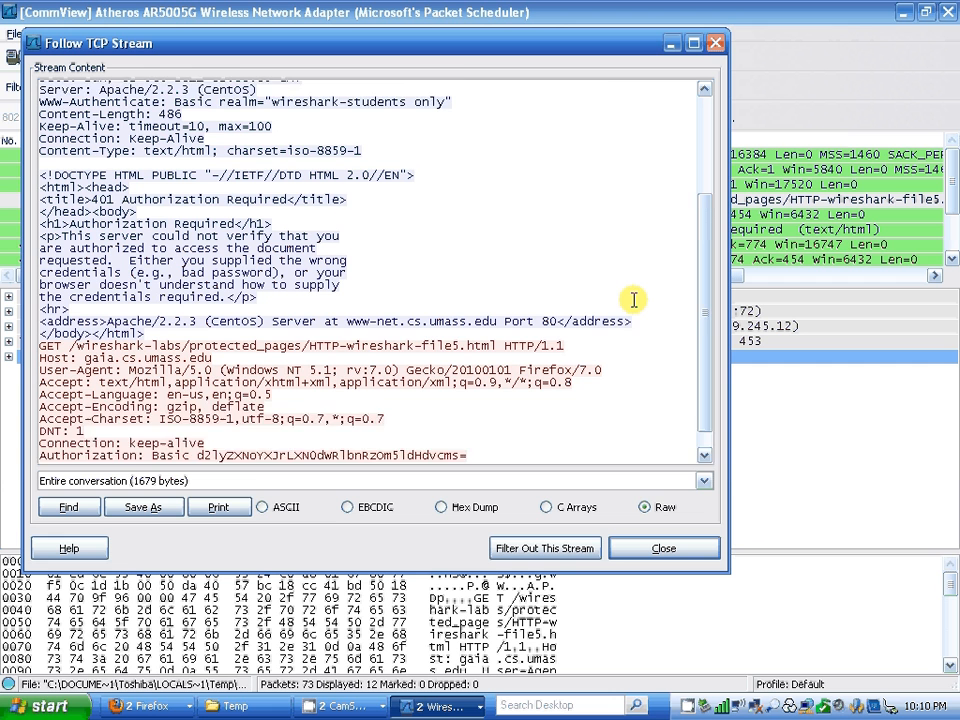
{"action": "scroll", "scroll_direction": "down", "scroll_amount": 3}
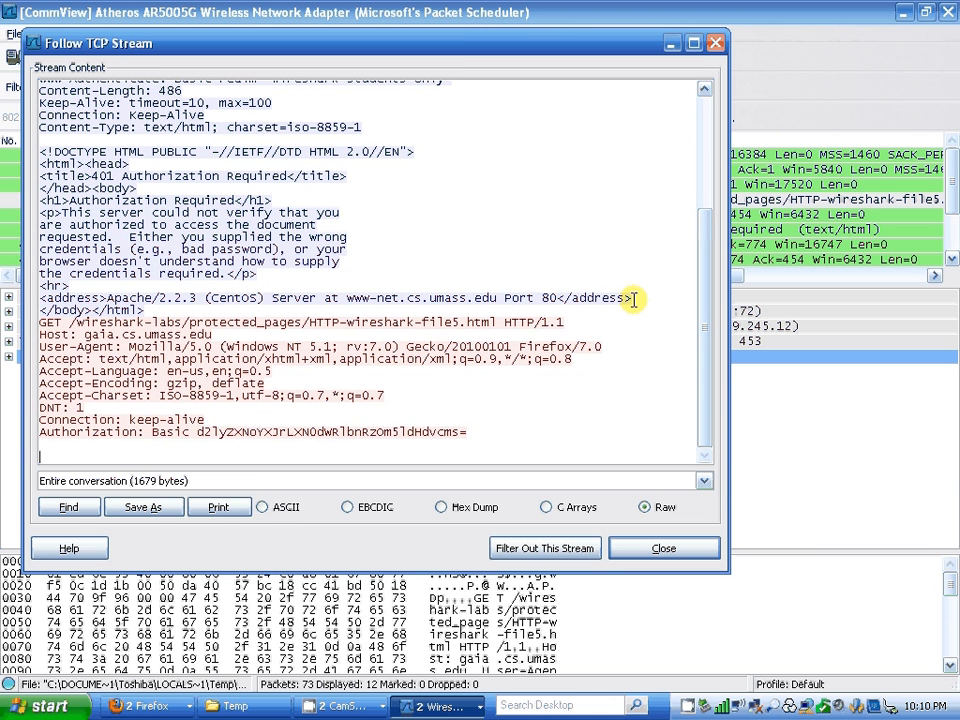
{"action": "mouse_move", "coordinate": [204, 458]}
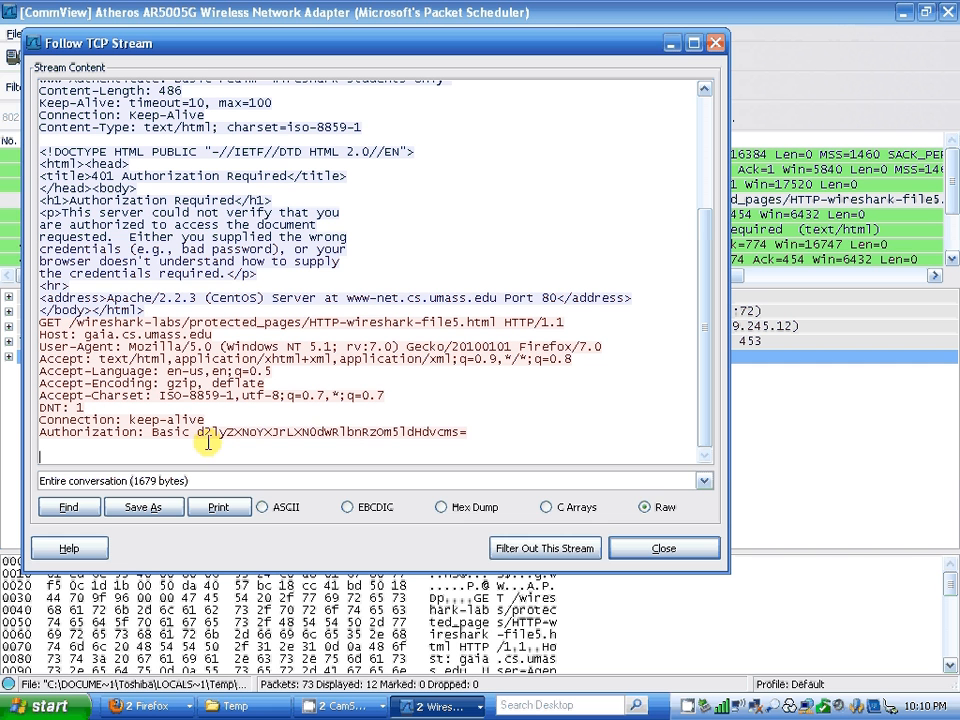
{"action": "mouse_move", "coordinate": [492, 438]}
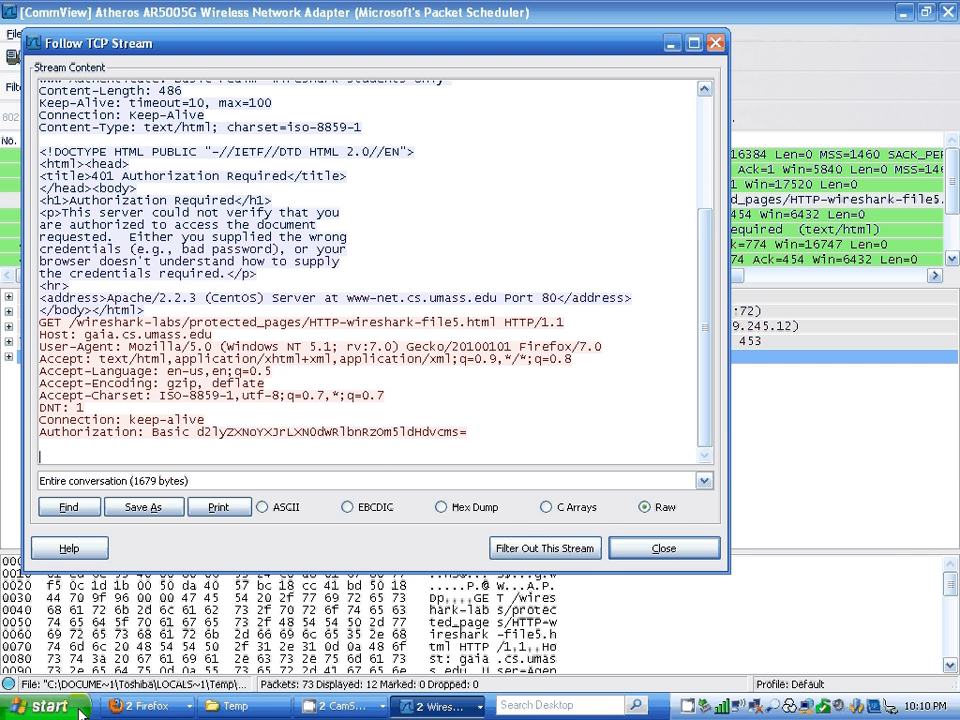
{"action": "left_click", "coordinate": [44, 704]}
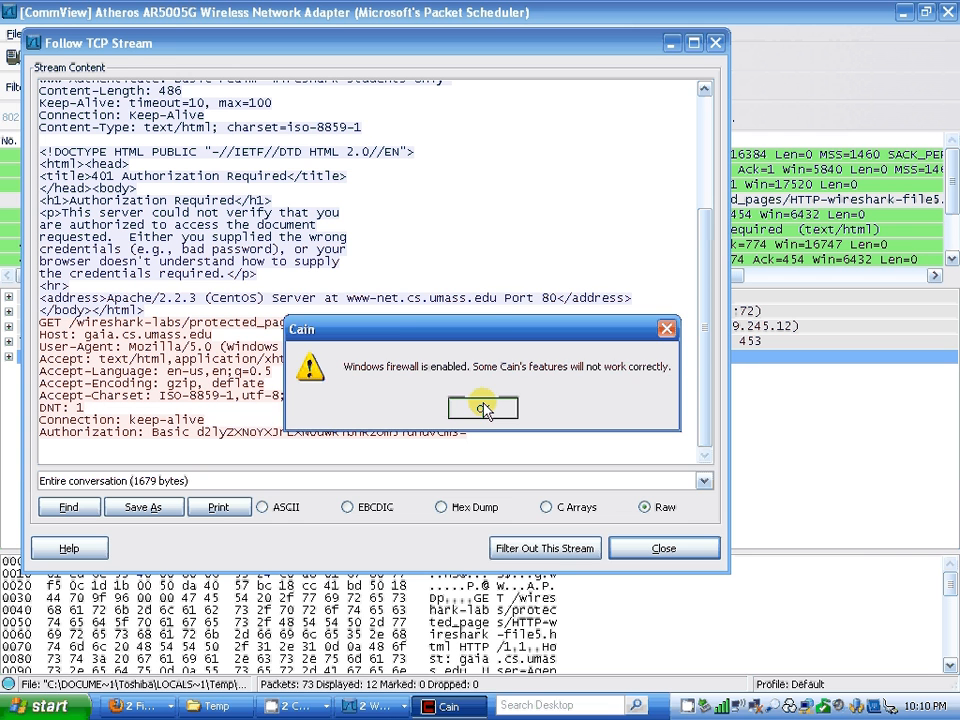
{"action": "left_click", "coordinate": [484, 408]}
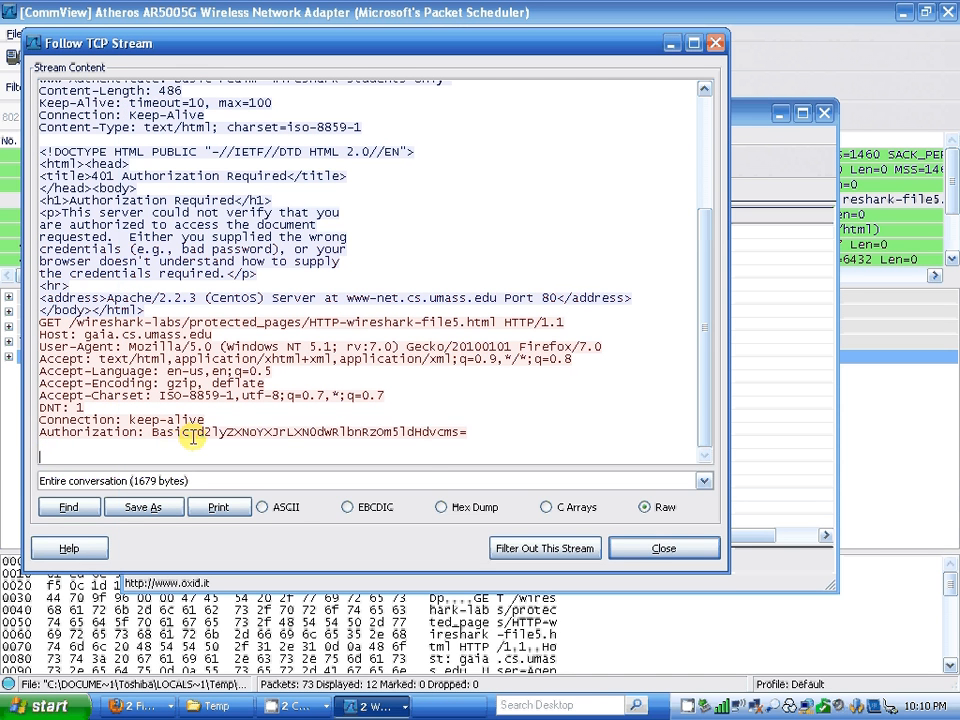
{"action": "left_click_drag", "start_coordinate": [190, 432], "coordinate": [464, 432]}
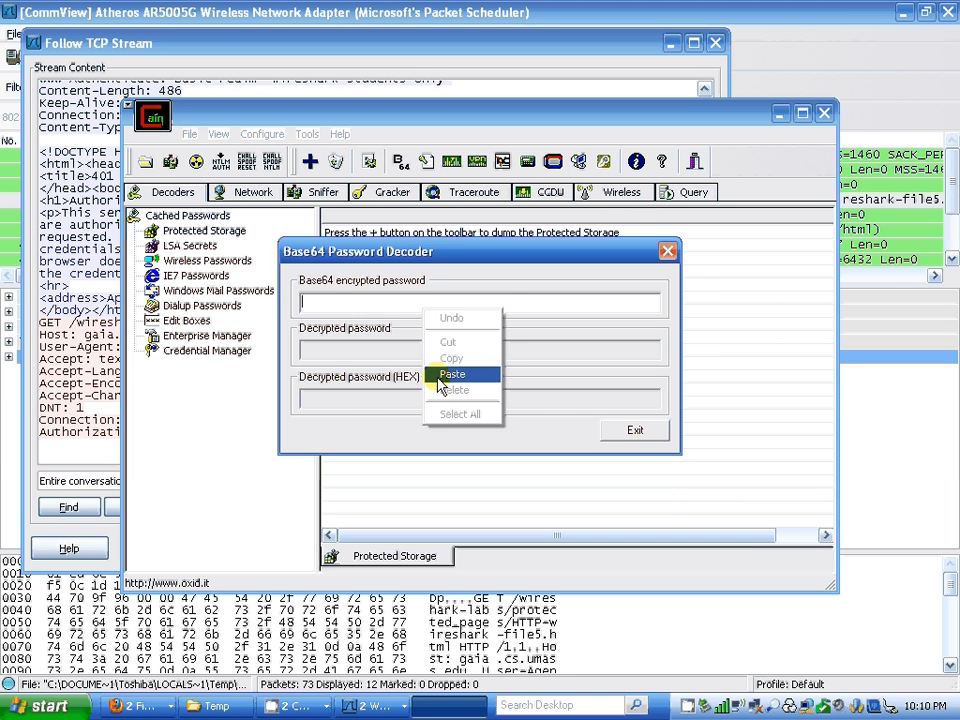
{"action": "left_click", "coordinate": [452, 374]}
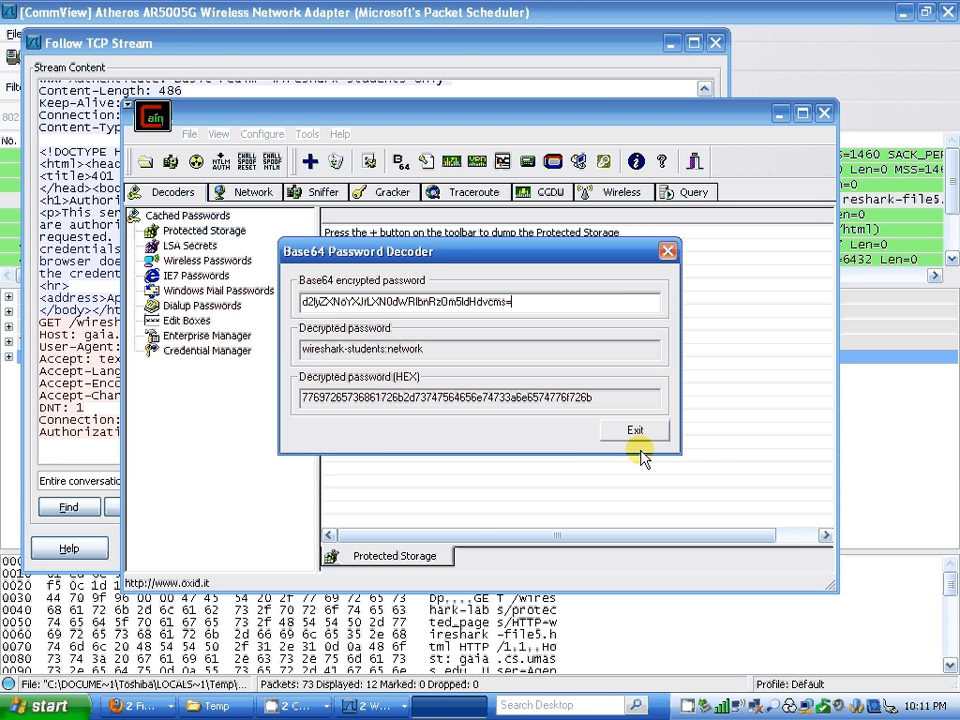
{"action": "left_click", "coordinate": [634, 430]}
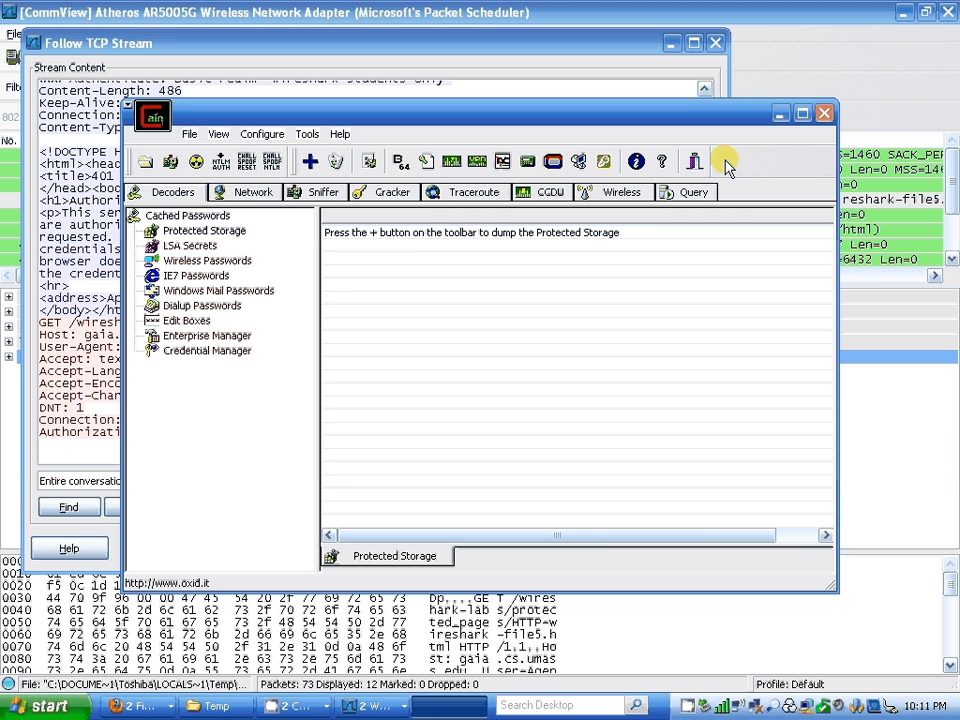
- View the congratulations page in Firefox again, then return to the Wireshark capture
{"action": "left_click", "coordinate": [824, 112]}
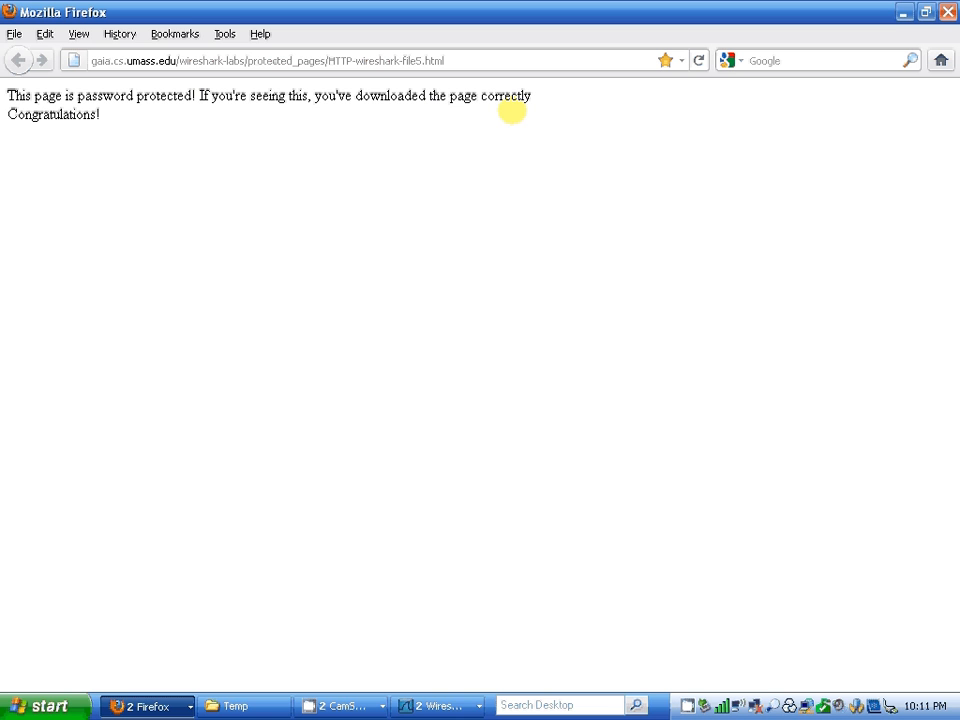
{"action": "mouse_move", "coordinate": [450, 688]}
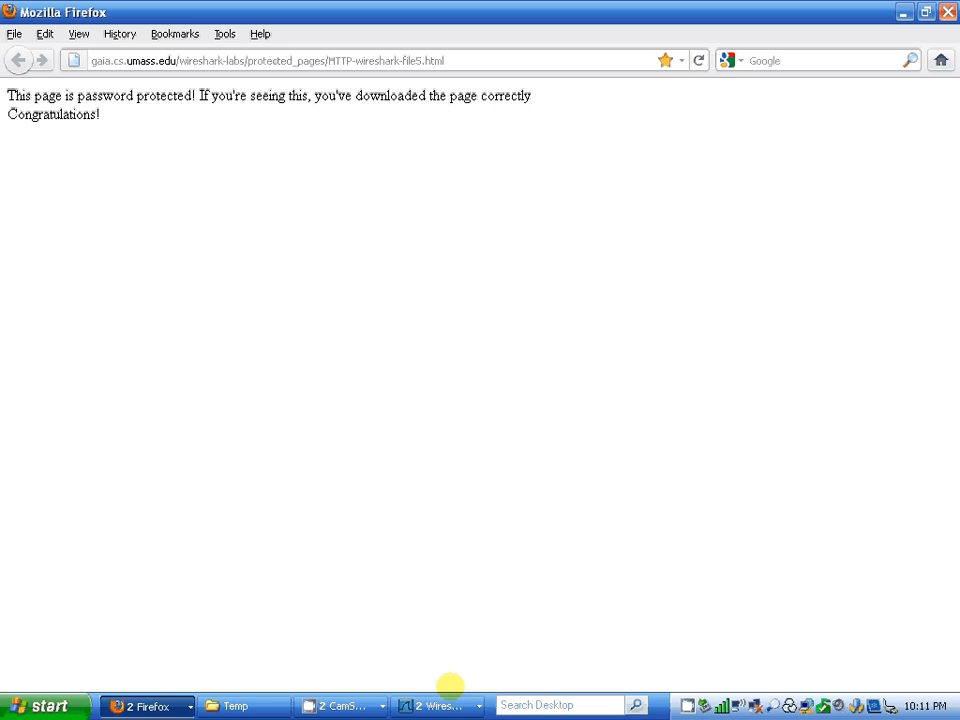
{"action": "left_click", "coordinate": [436, 704]}
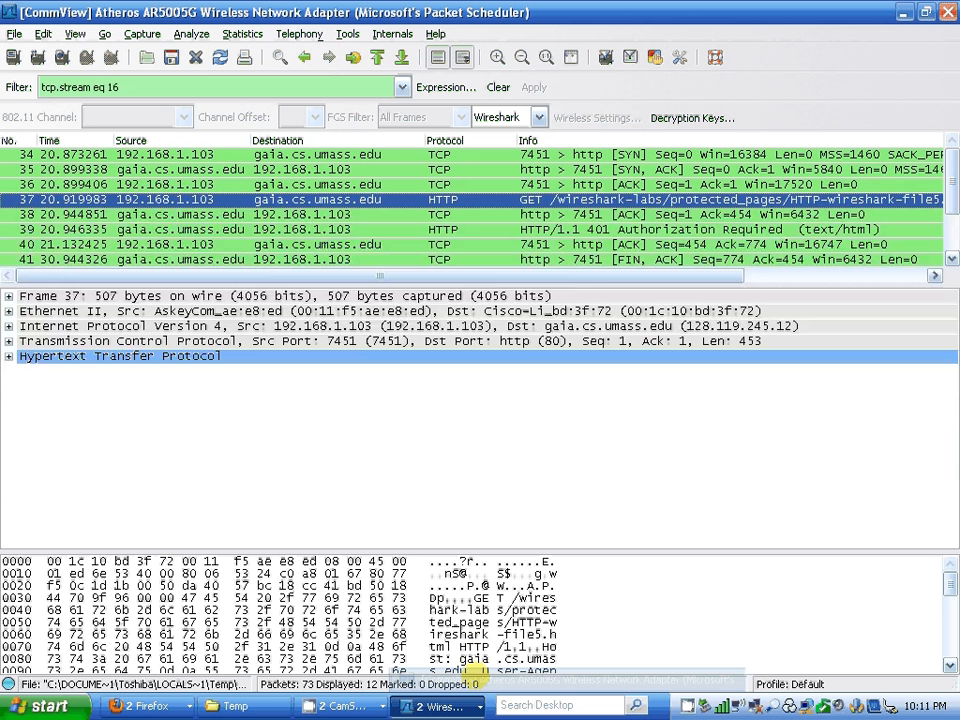